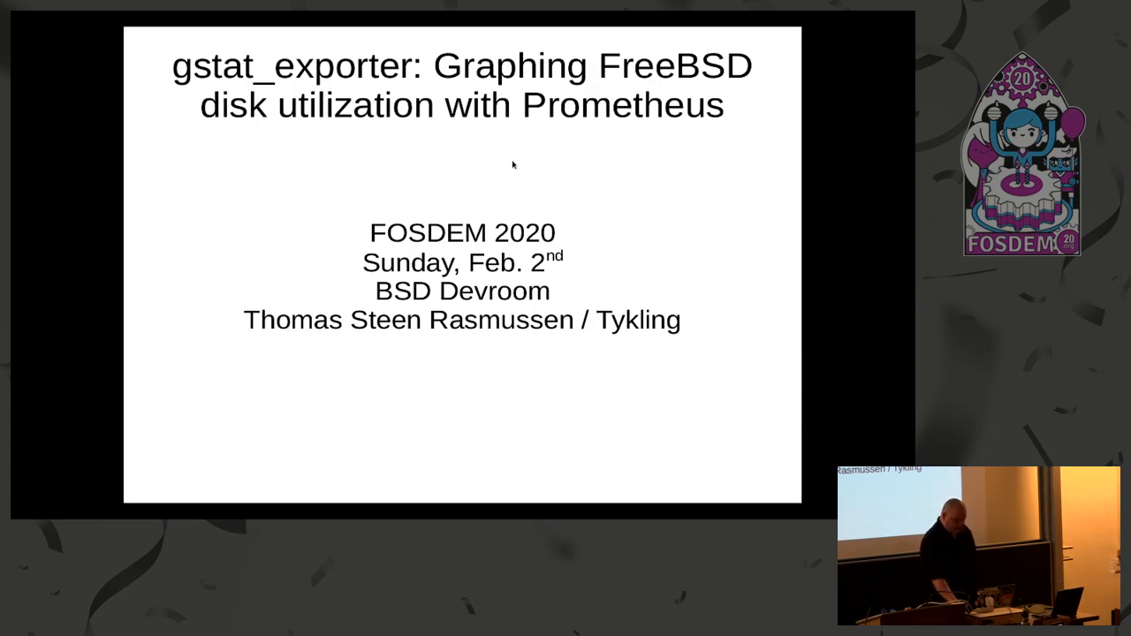
# Advance from the title slide to the Battleplan agenda listing nine talk sections
pyautogui.press('Right')
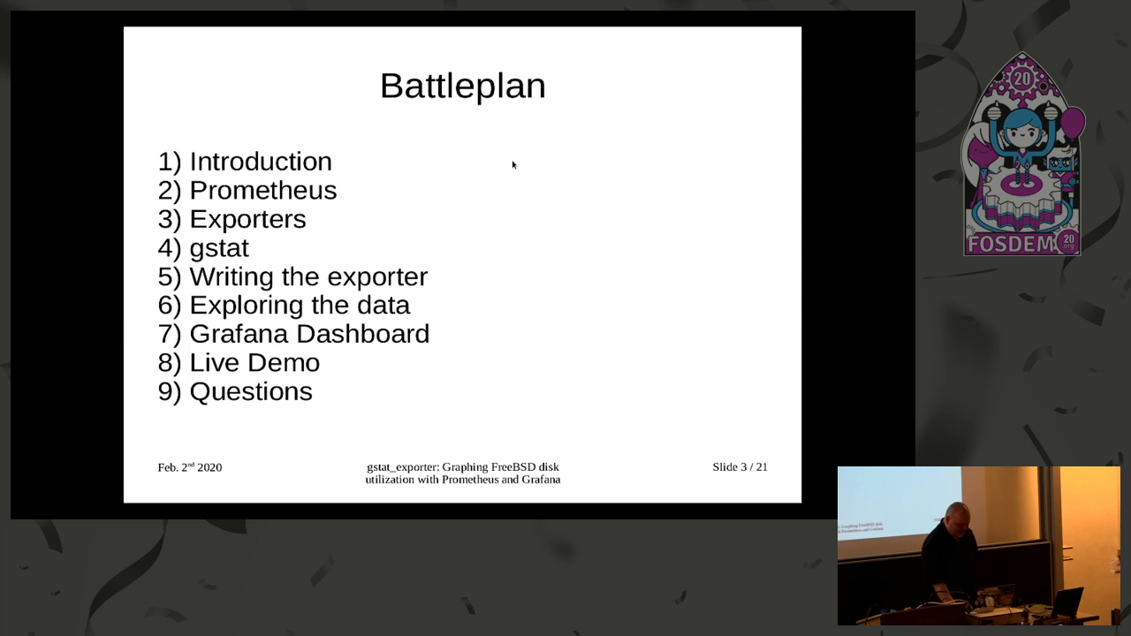
# Advance to the Introduction slide, slide 5 of 21, outlining the talk's aims
pyautogui.press('Right')
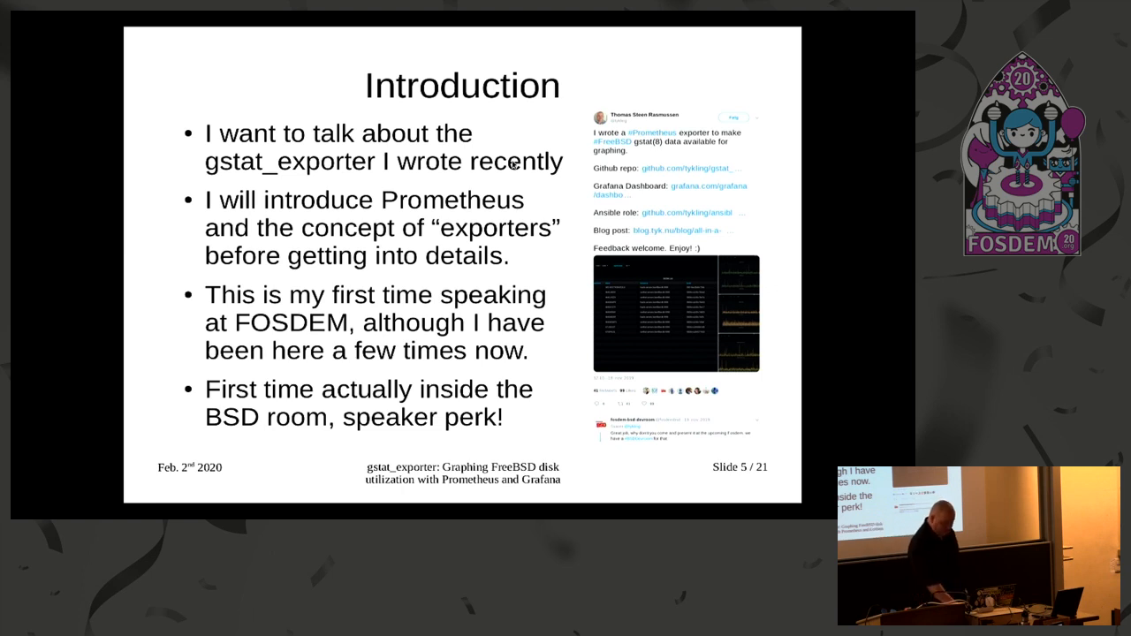
# Advance through the Prometheus overview slide to the slide 8 architecture diagram
pyautogui.press('Right')
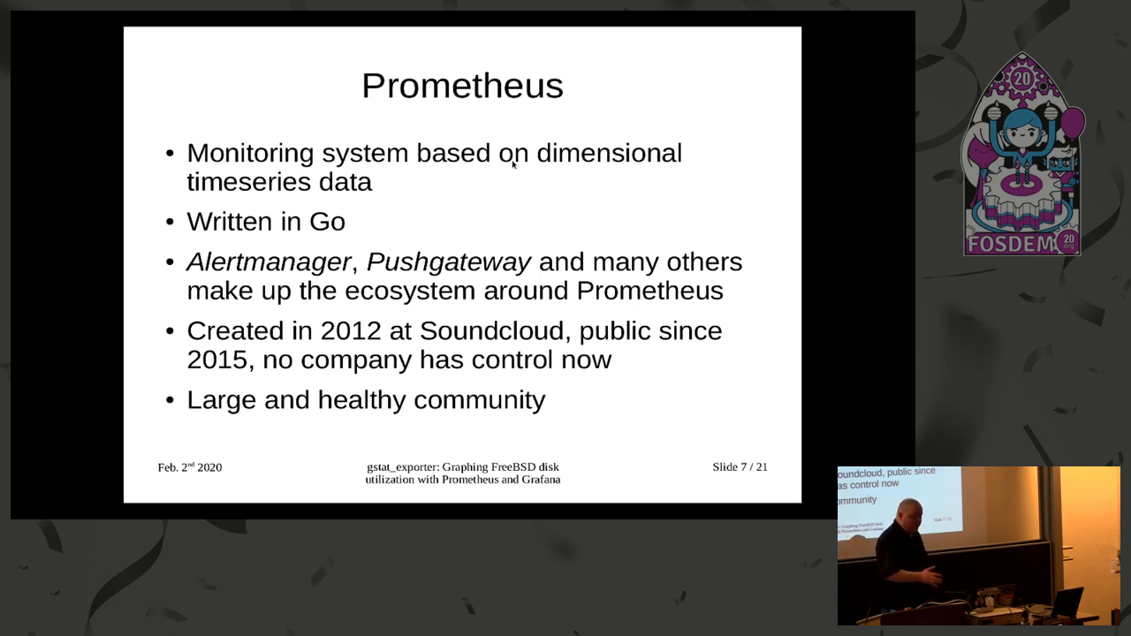
pyautogui.click(979, 545)
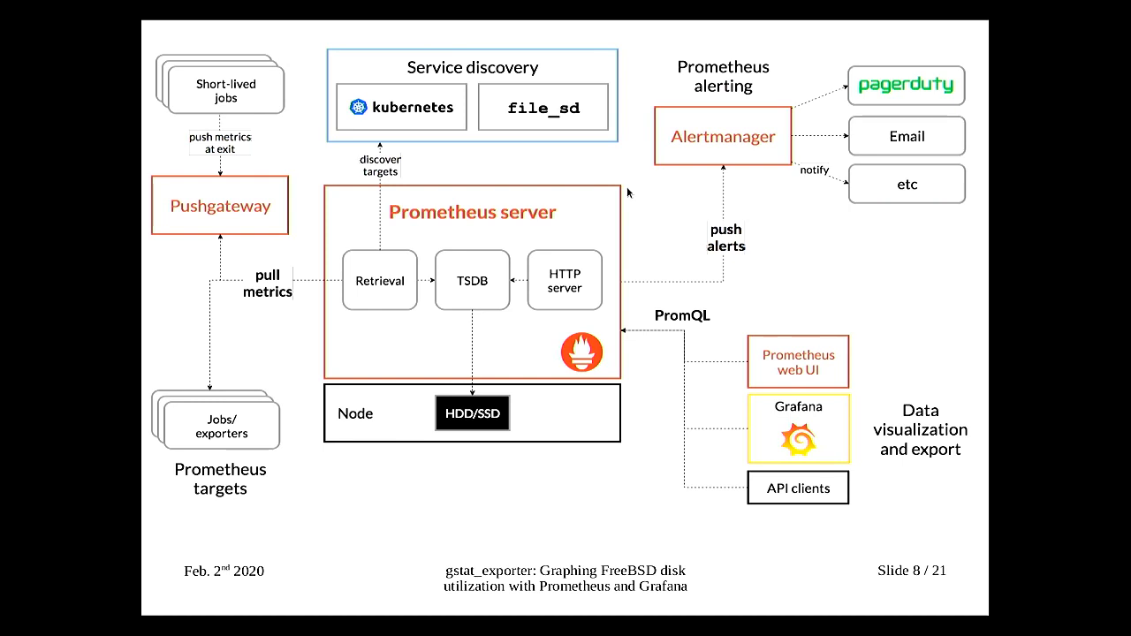
# Advance to slide 9 listing Prometheus traits like whitebox monitoring and HTTP pull model
pyautogui.press('Right')
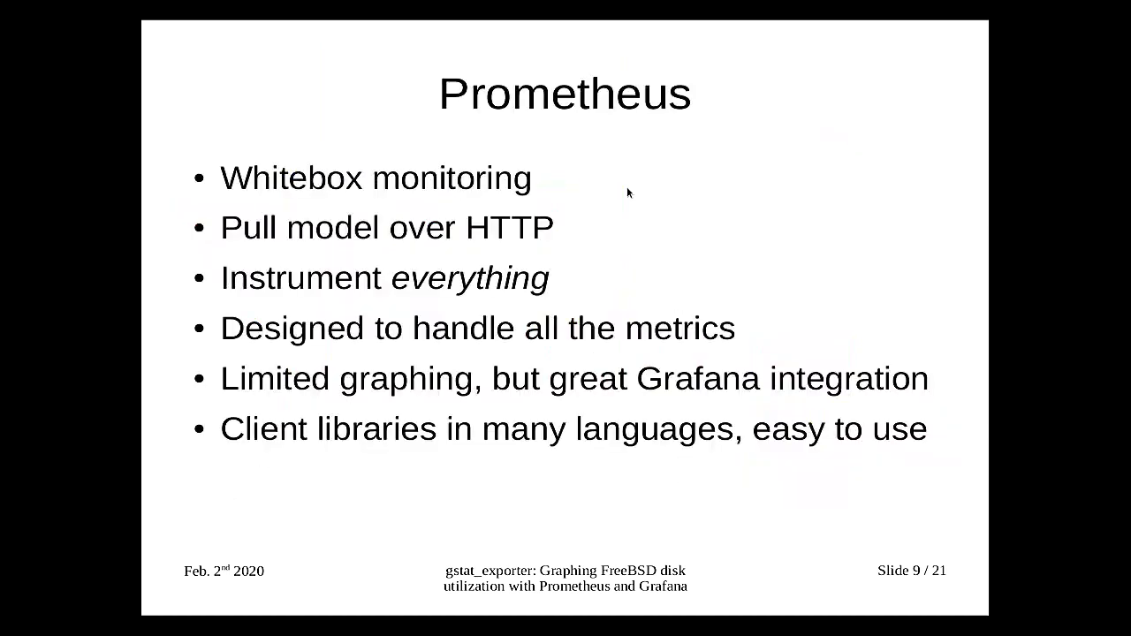